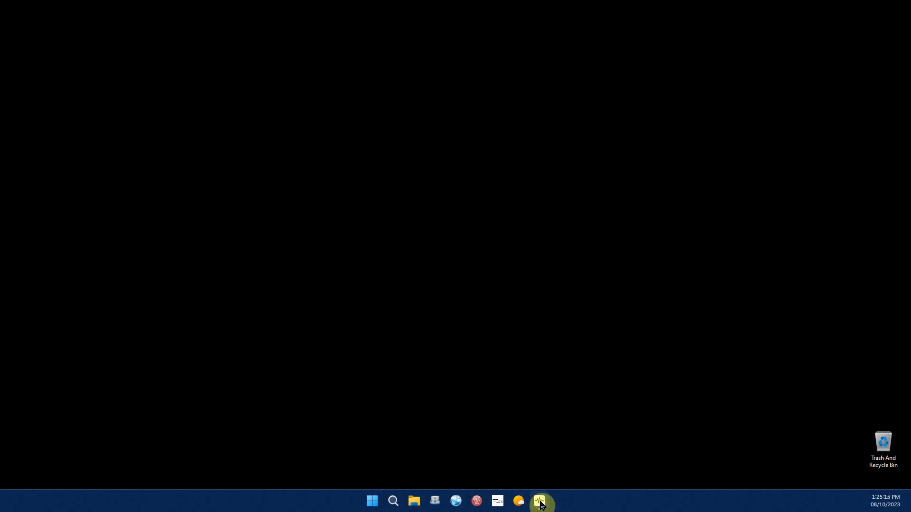
# Launch SDRconnect so the RSPdx streams a live spectrum at 15,000 kHz.
pyautogui.click(541, 501)
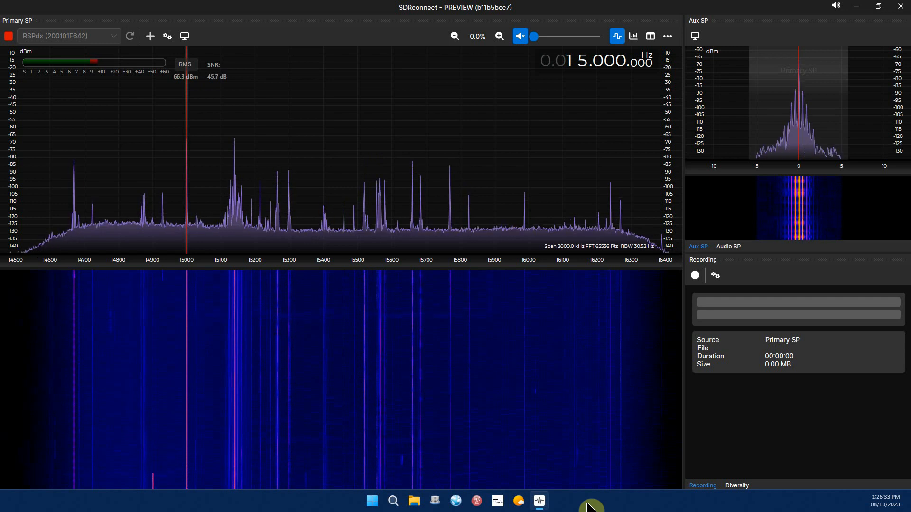
pyautogui.moveTo(597, 233)
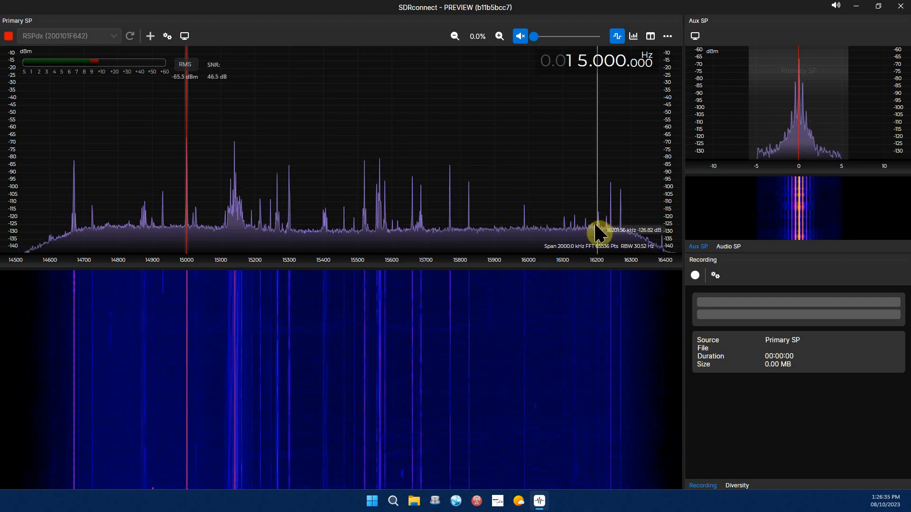
pyautogui.moveTo(363, 258)
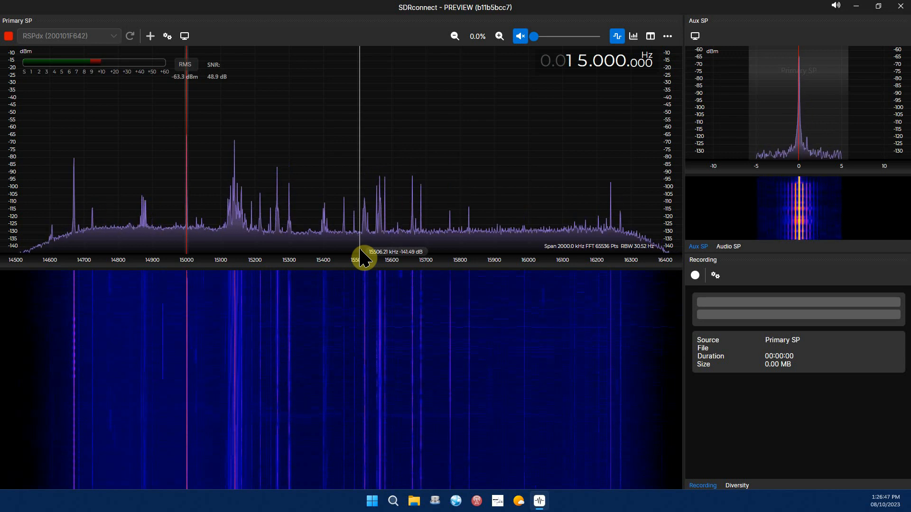
pyautogui.moveTo(659, 95)
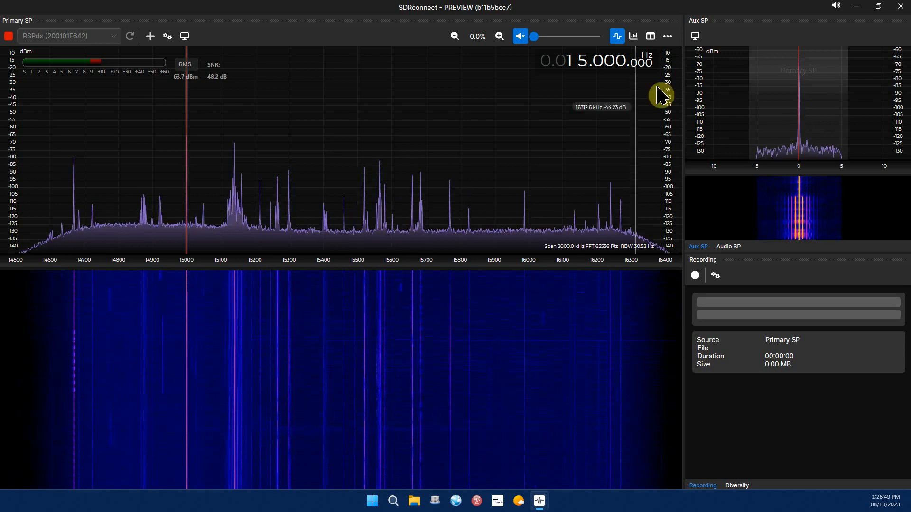
pyautogui.moveTo(660, 152)
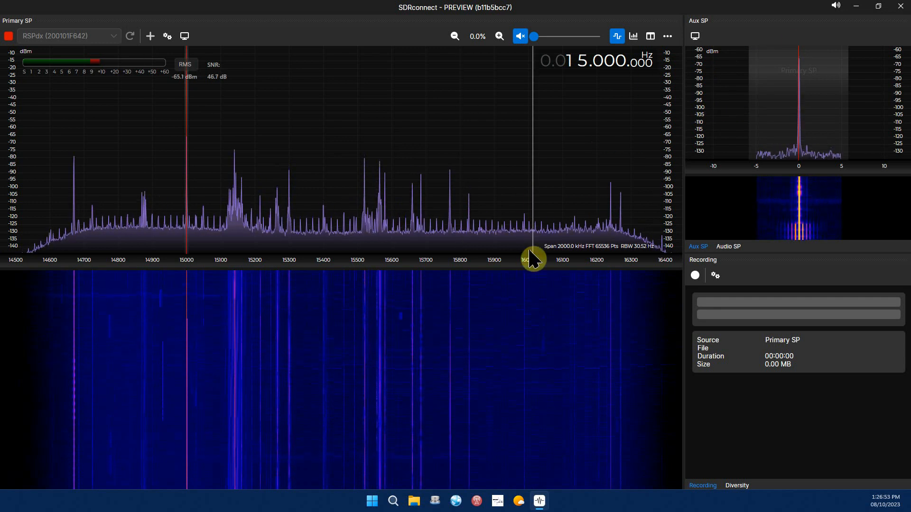
pyautogui.moveTo(564, 283)
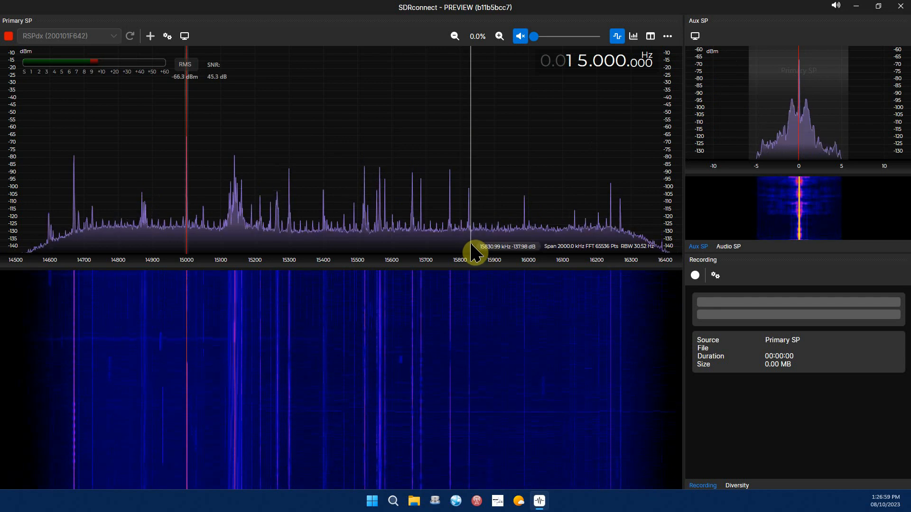
pyautogui.moveTo(643, 356)
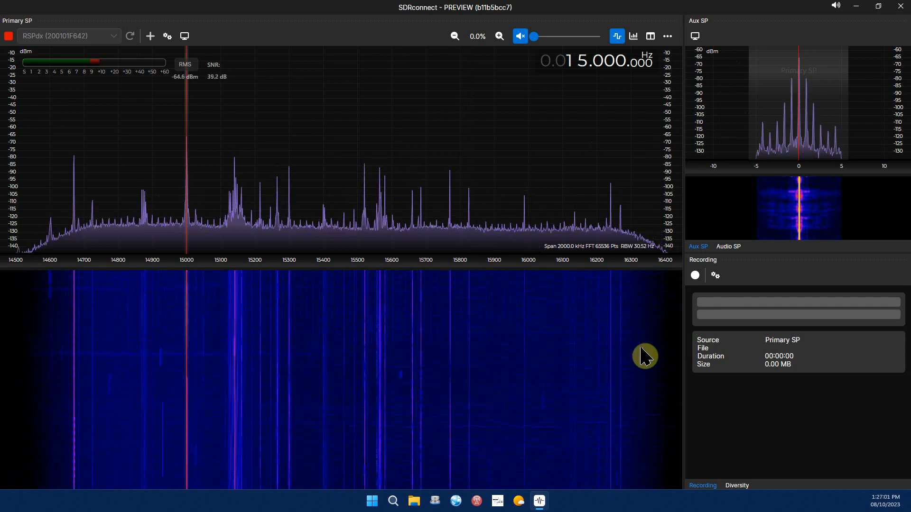
pyautogui.moveTo(694, 406)
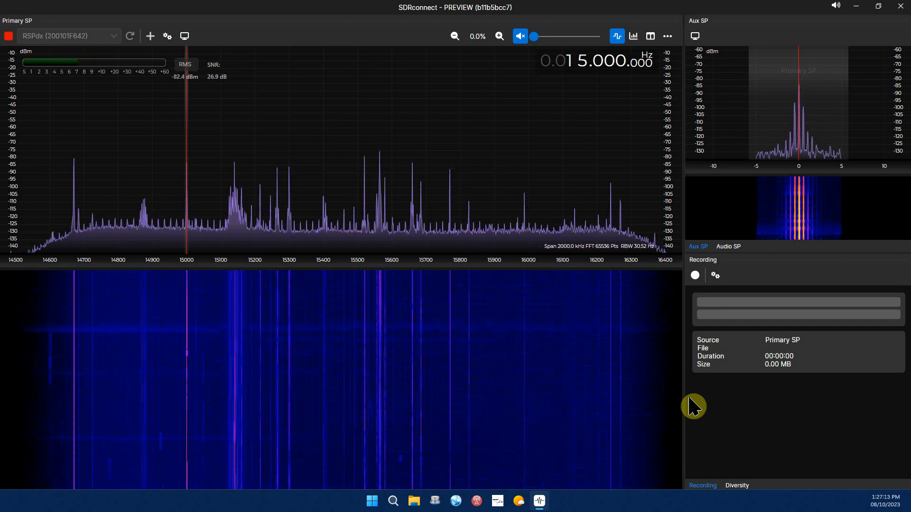
pyautogui.moveTo(714, 131)
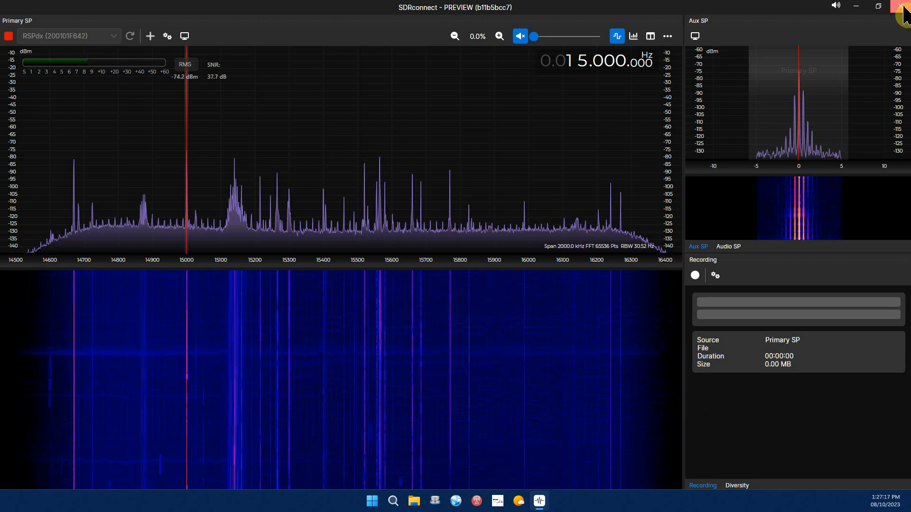
# Close SDRconnect so SDR Console can take over the receiver.
pyautogui.click(904, 6)
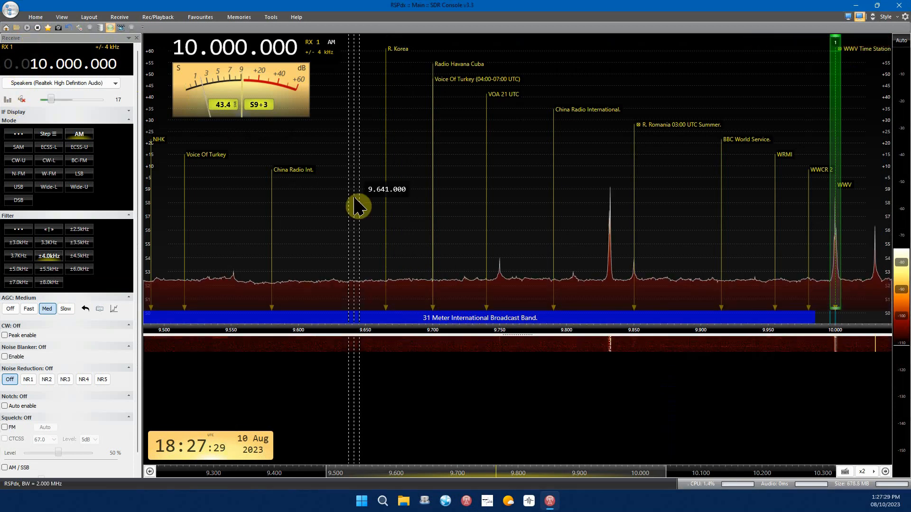
pyautogui.moveTo(427, 208)
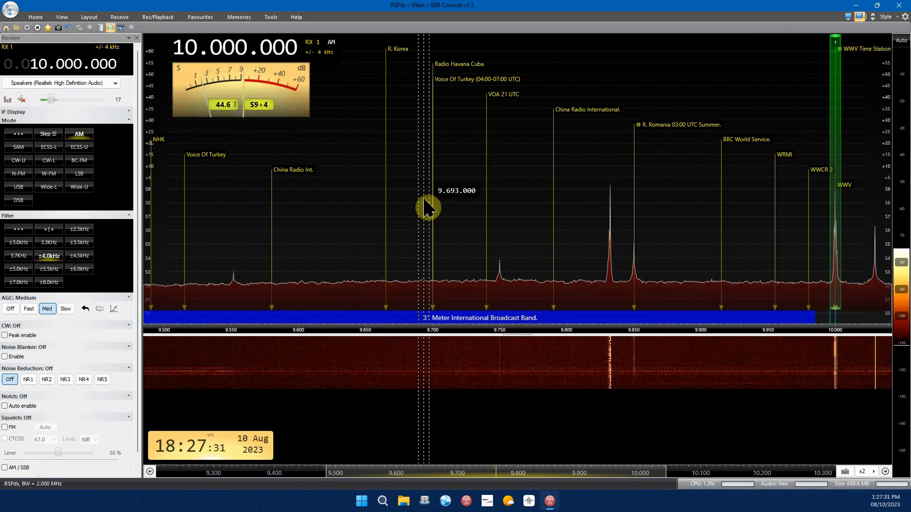
pyautogui.moveTo(366, 191)
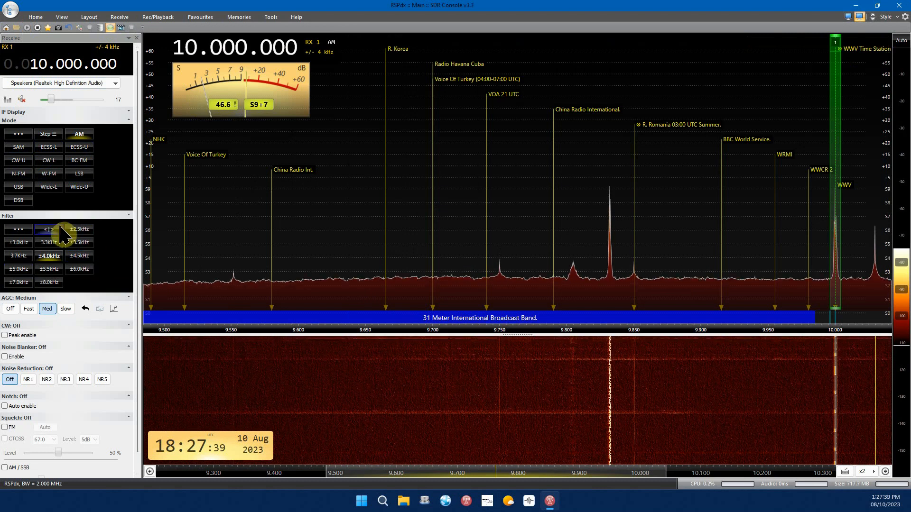
pyautogui.moveTo(120, 269)
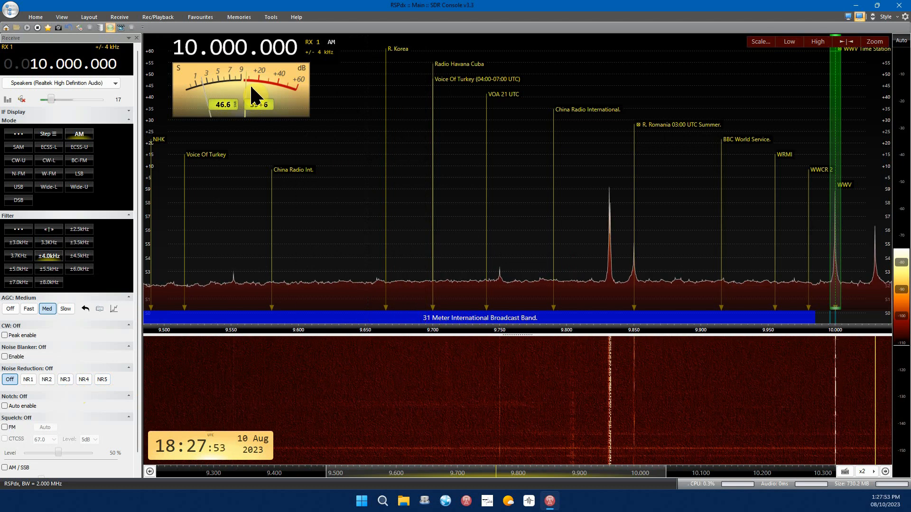
pyautogui.moveTo(267, 77)
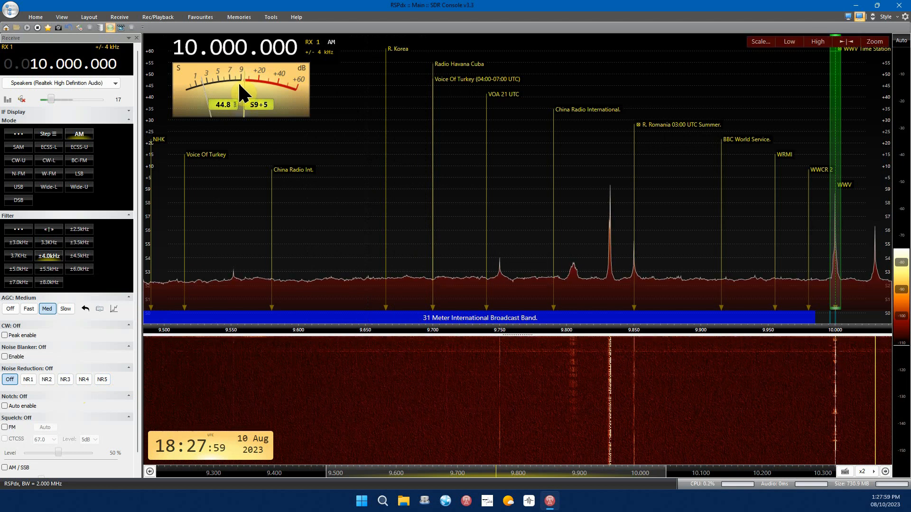
# Jump through the 16 m and 19 m favourites to the 30 m band (10.125 MHz USB).
pyautogui.click(200, 16)
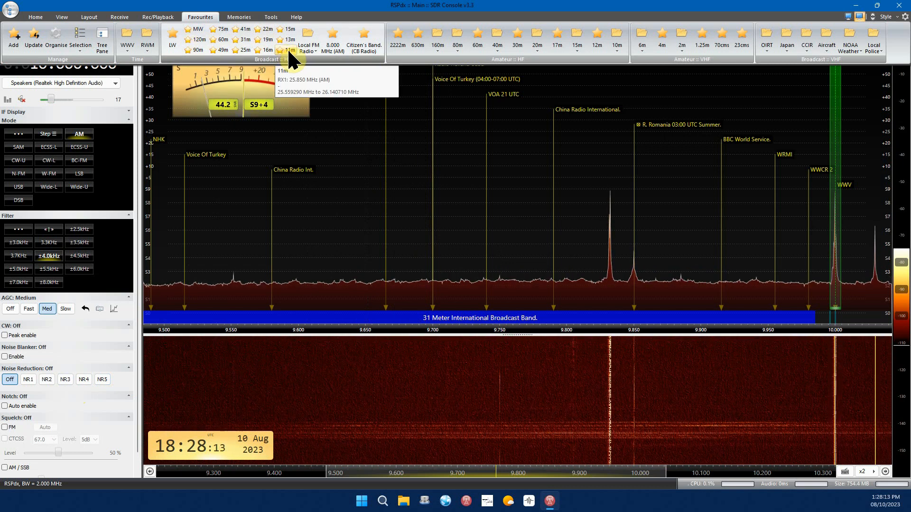
pyautogui.click(290, 50)
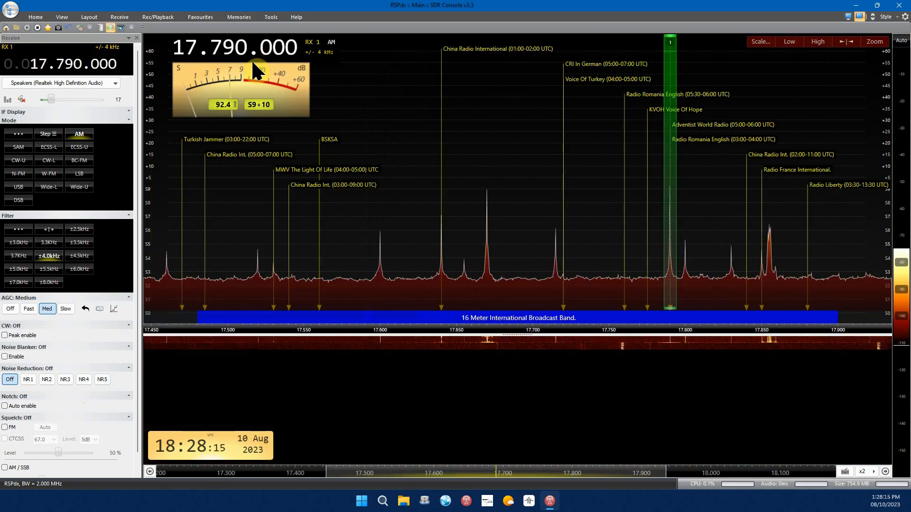
pyautogui.click(200, 16)
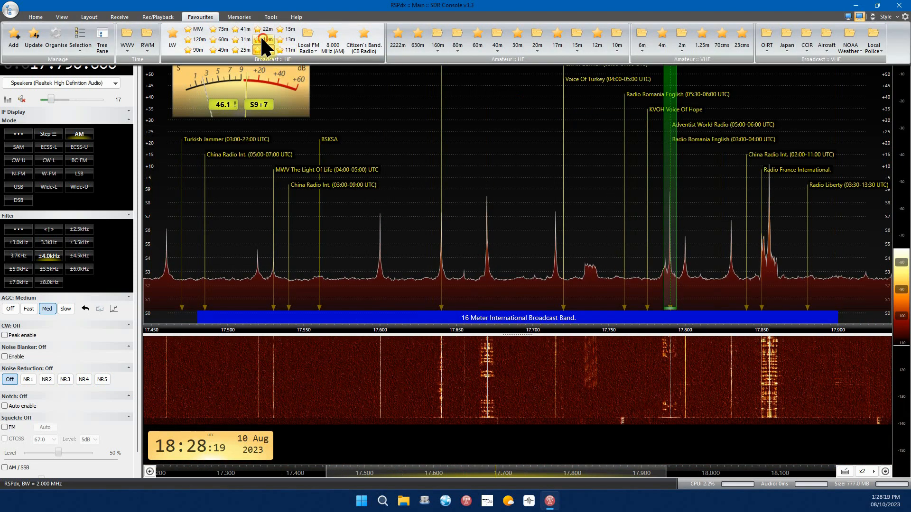
pyautogui.click(262, 39)
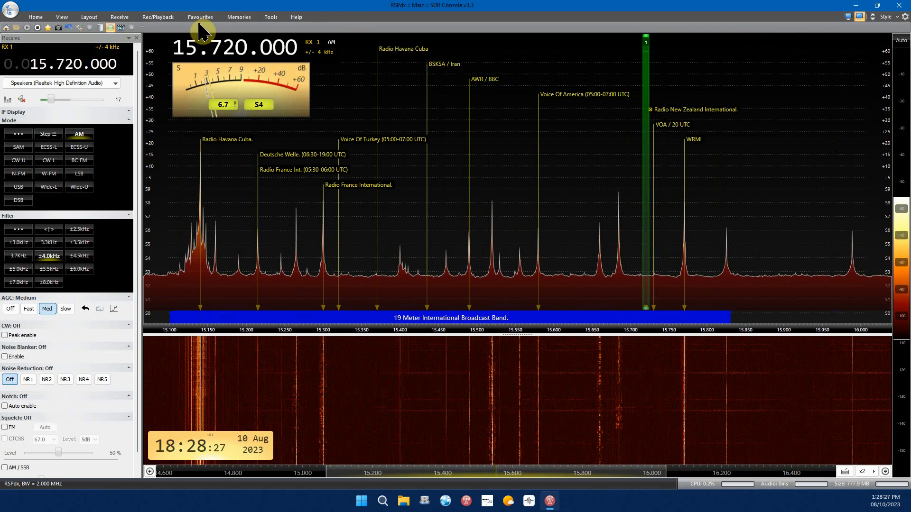
pyautogui.click(200, 16)
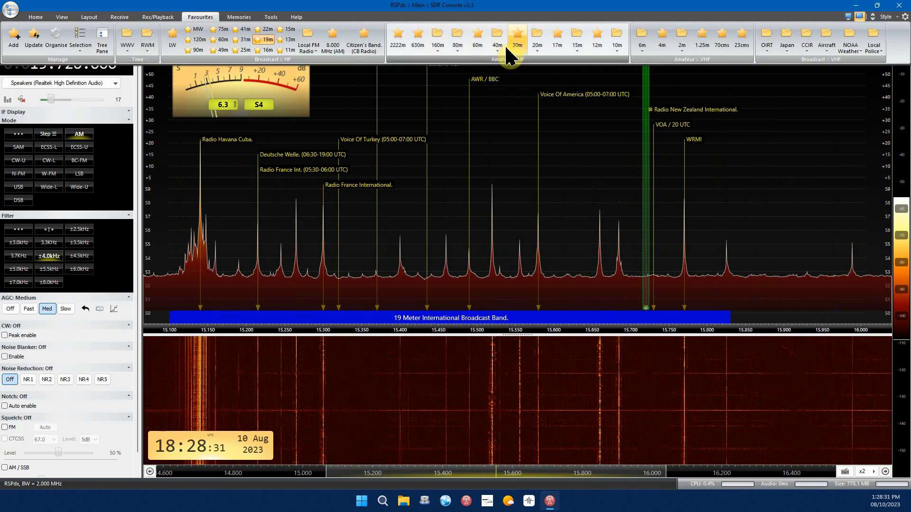
pyautogui.click(517, 36)
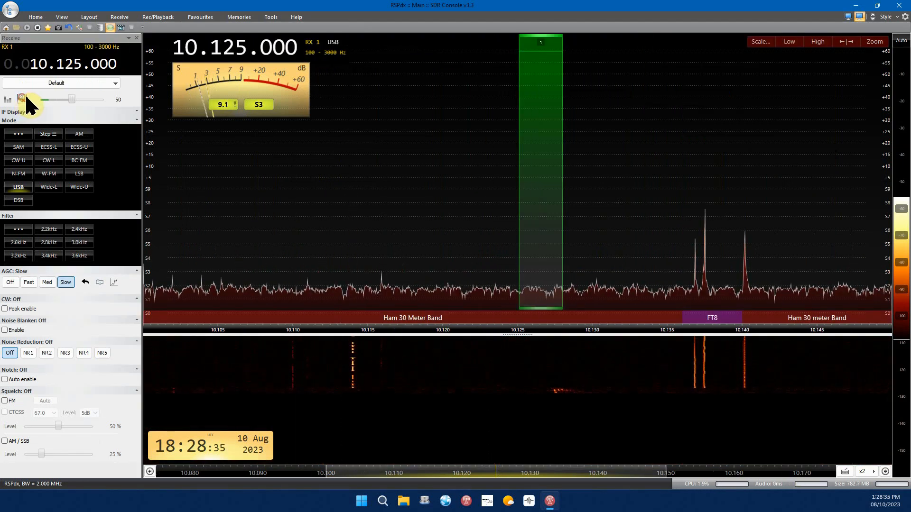
# Recall the 19 Meter favourite, landing on Radio Havana Cuba at 15.140 MHz AM.
pyautogui.click(199, 16)
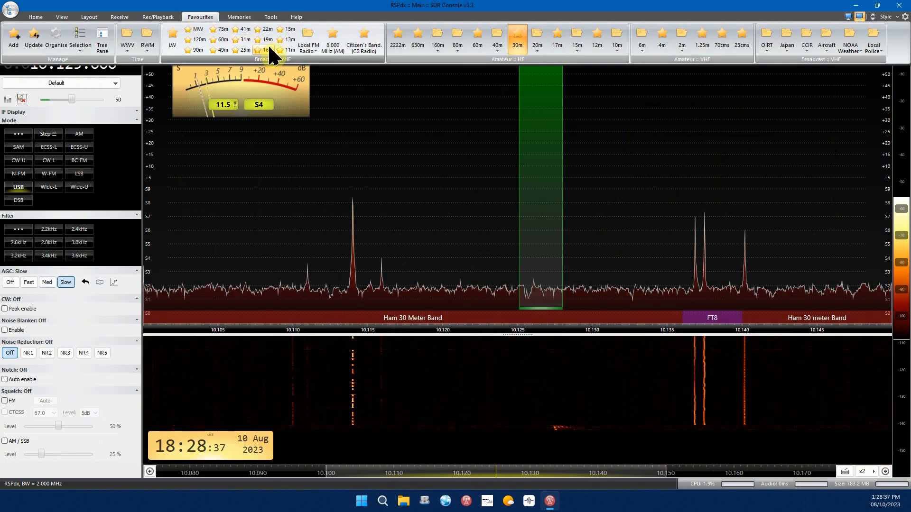
pyautogui.click(264, 50)
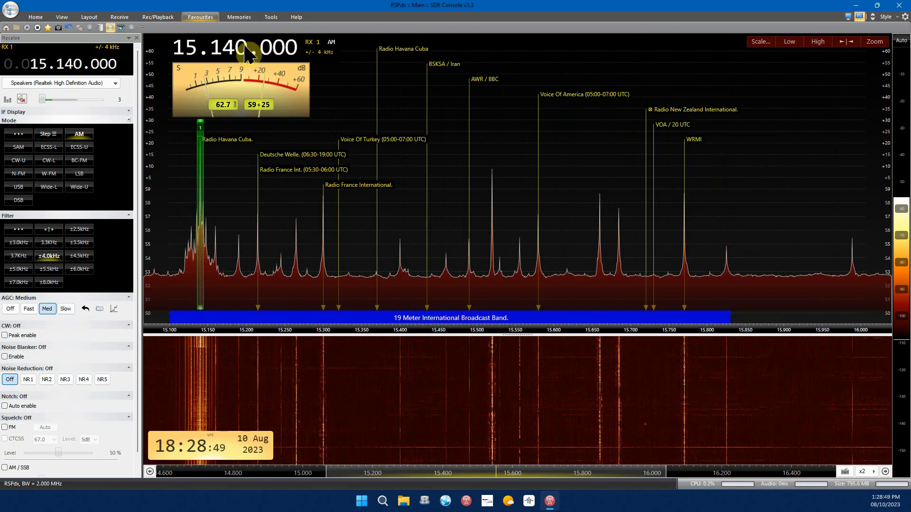
pyautogui.click(199, 16)
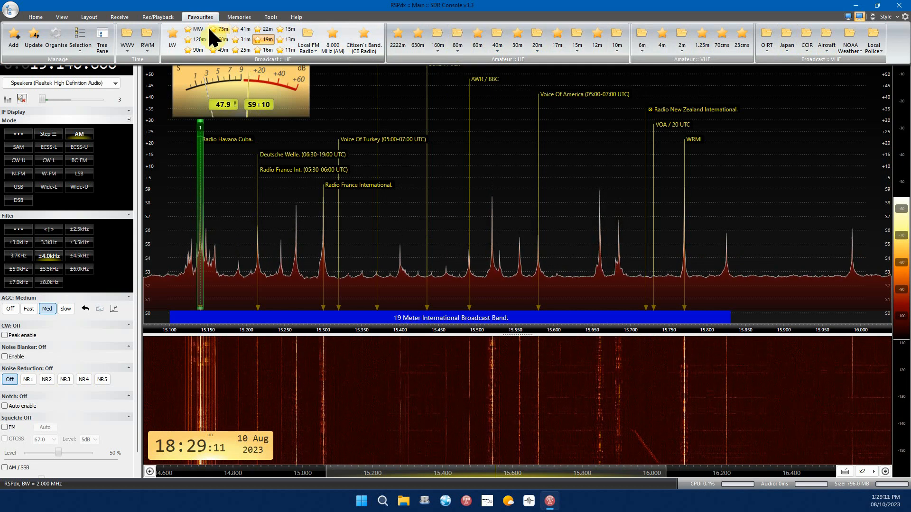
pyautogui.moveTo(388, 296)
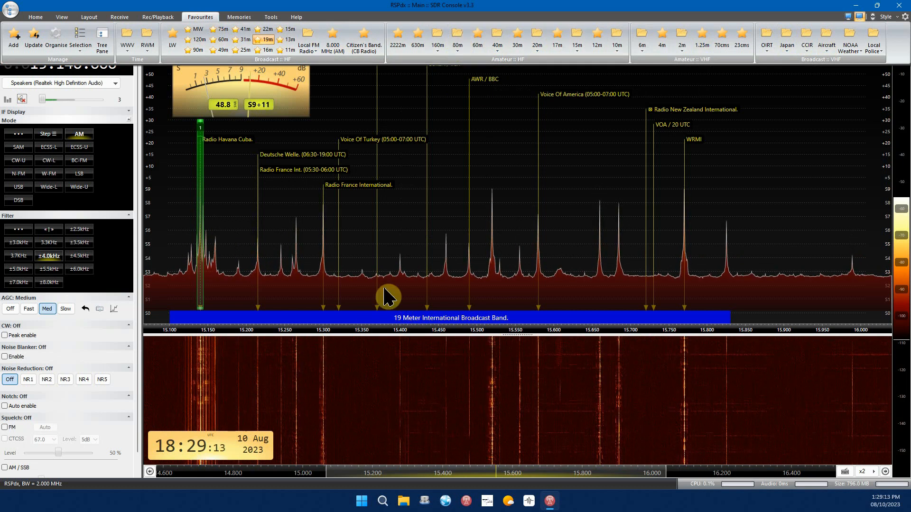
pyautogui.click(199, 16)
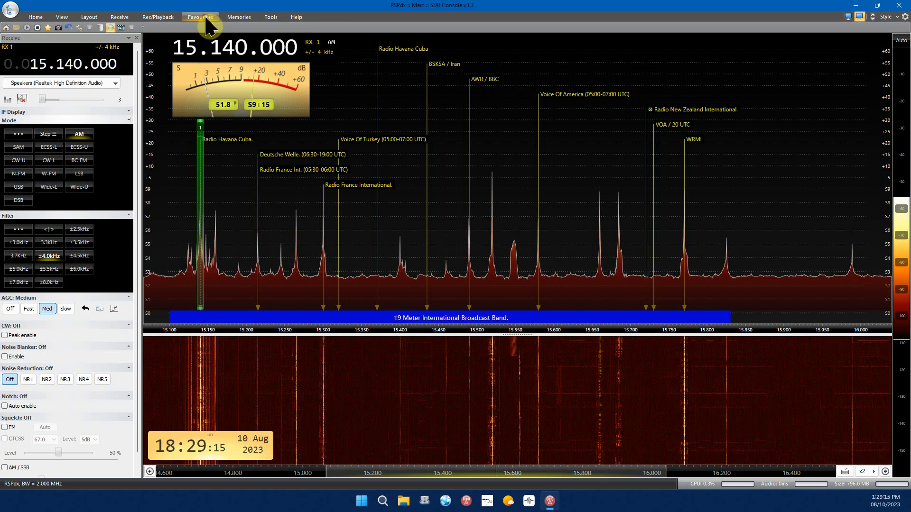
pyautogui.moveTo(35, 17)
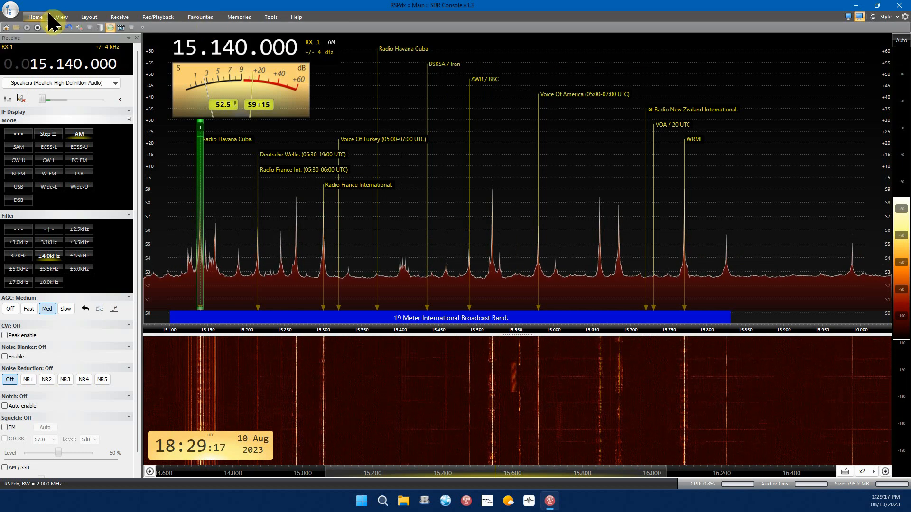
pyautogui.click(60, 16)
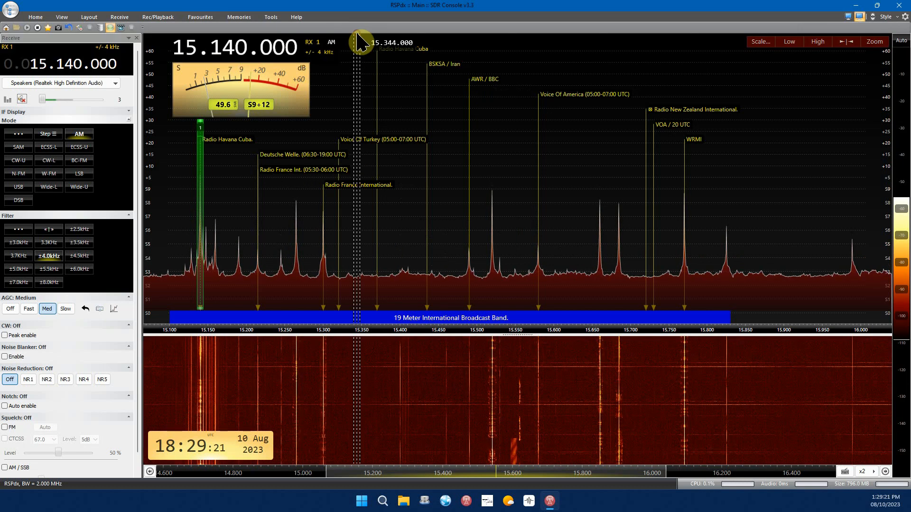
pyautogui.click(61, 16)
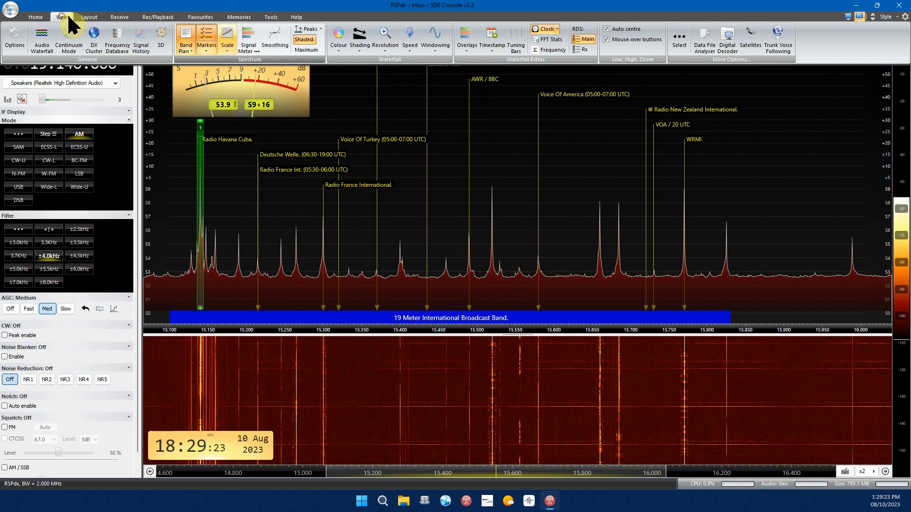
pyautogui.click(60, 16)
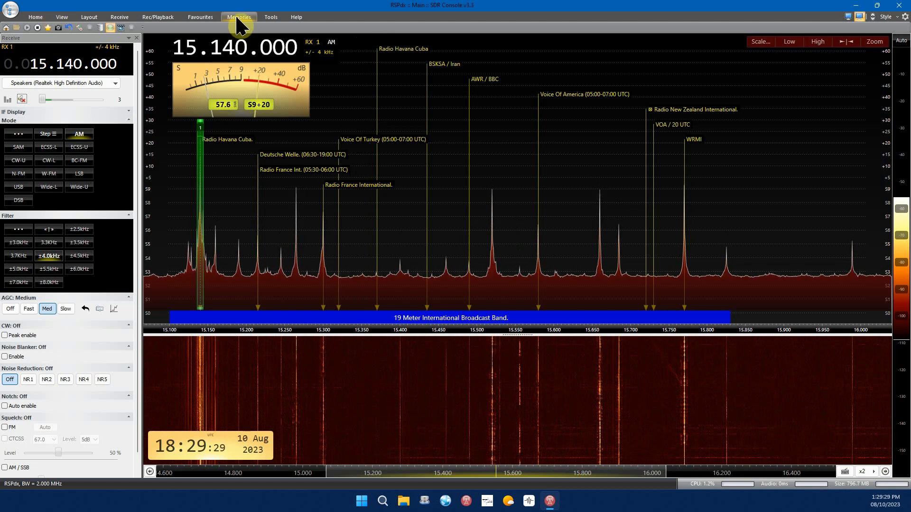
pyautogui.click(239, 16)
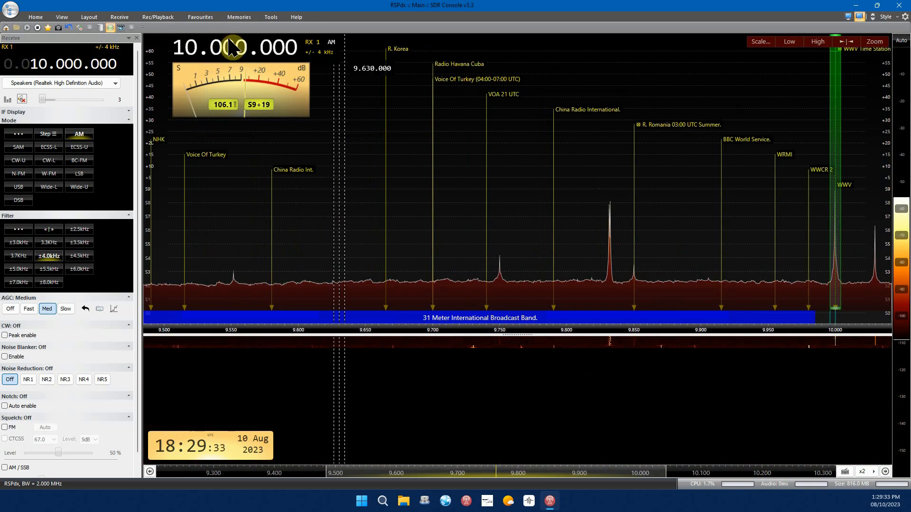
pyautogui.moveTo(316, 223)
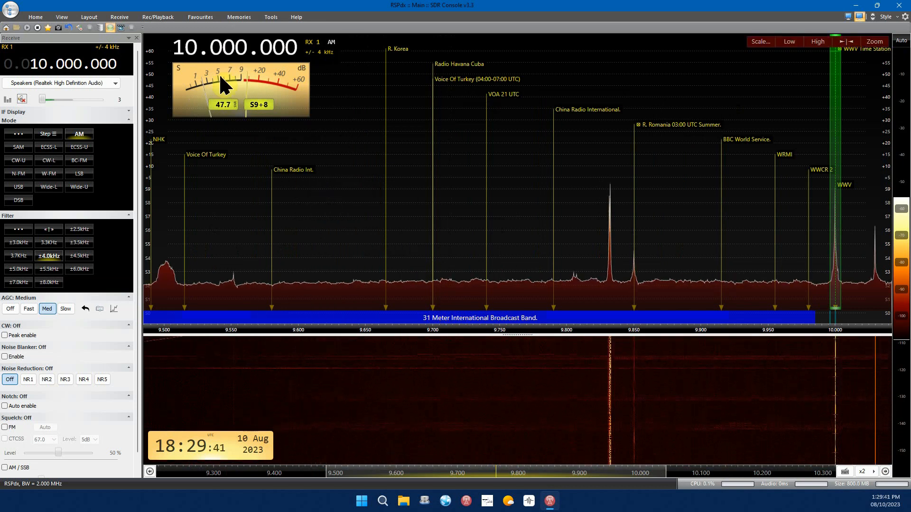
# Recall 10.000 MHz on the 31 m band to receive WWV in AM.
pyautogui.click(199, 16)
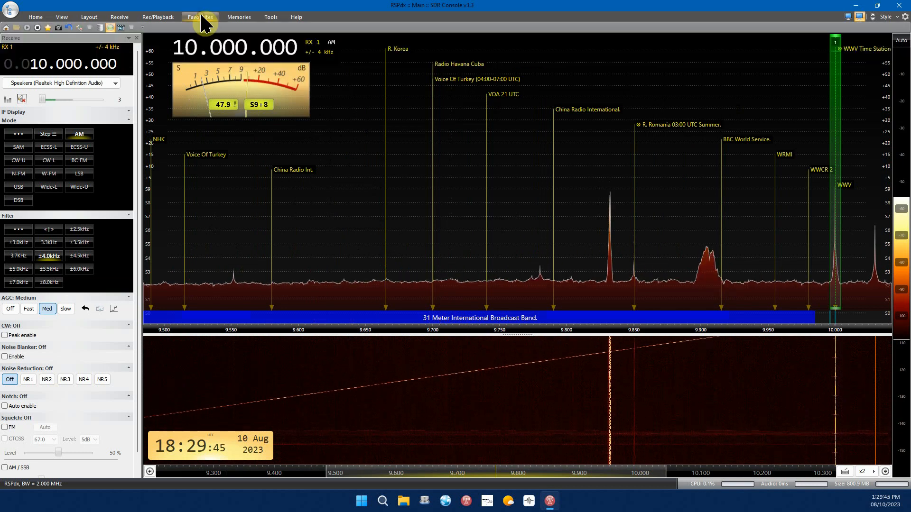
pyautogui.moveTo(528, 10)
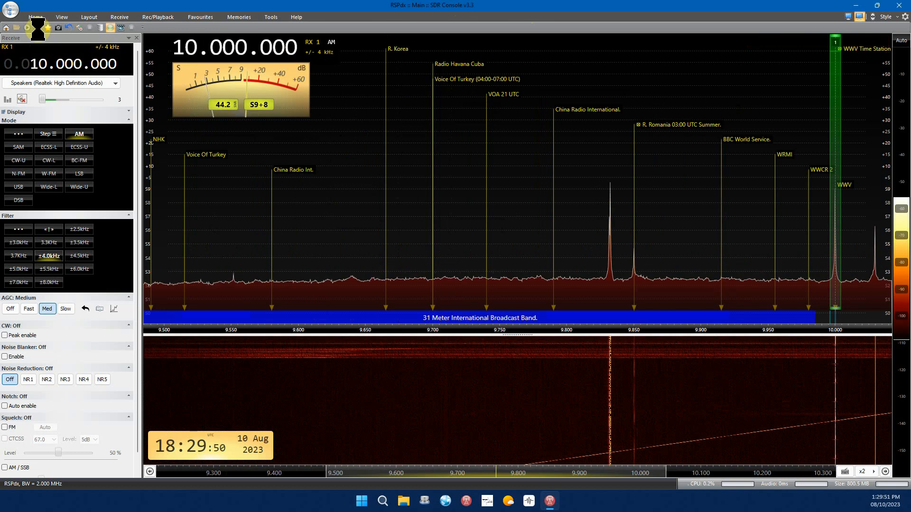
# Close SDR Console and start SDRuno, tuned to 15.000 MHz AM.
pyautogui.click(9, 11)
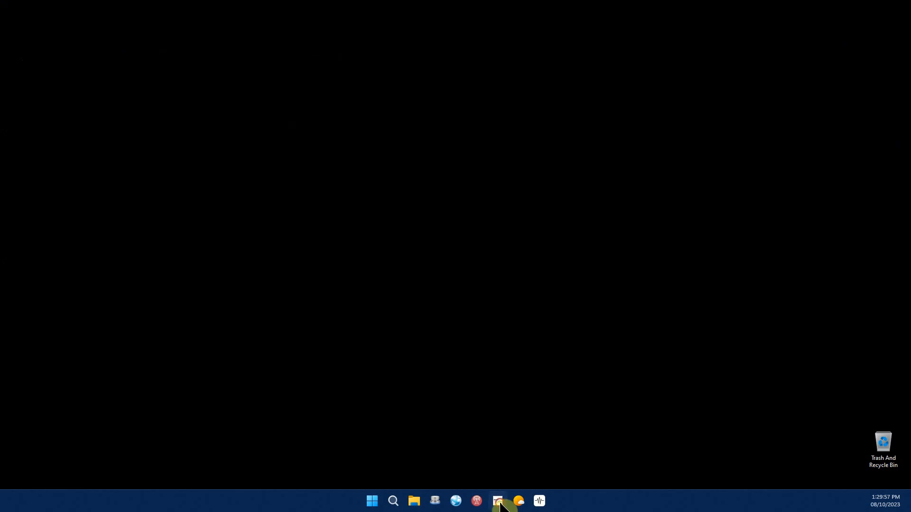
pyautogui.click(497, 501)
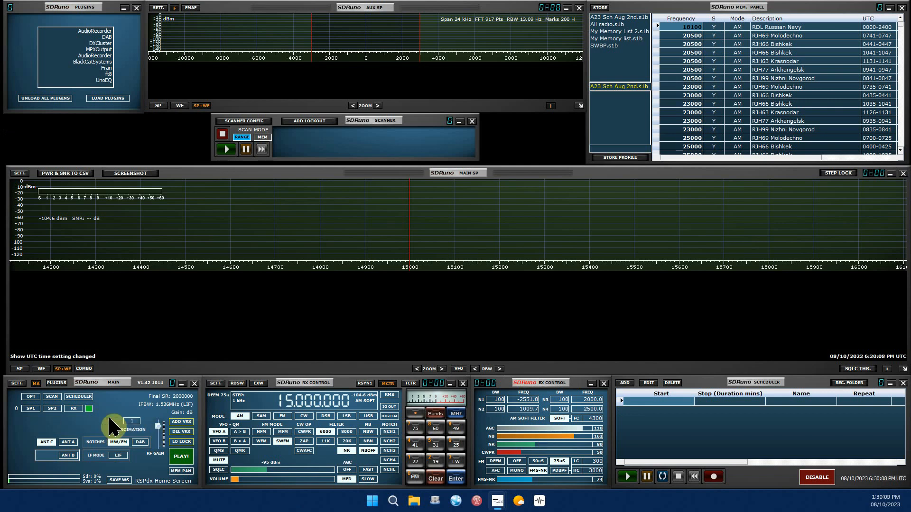
# Filter the memory list by VRX frequency, leaving the four 15.000 MHz entries.
pyautogui.rightClick(623, 79)
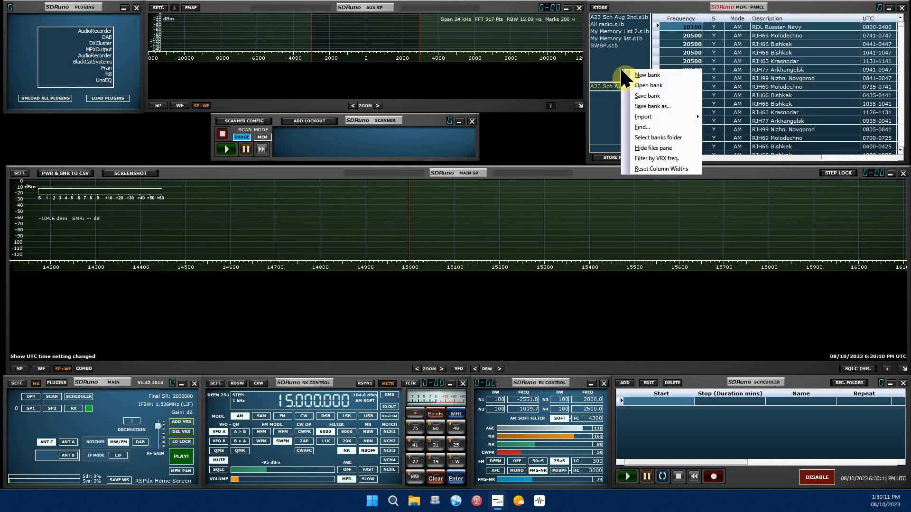
pyautogui.click(646, 85)
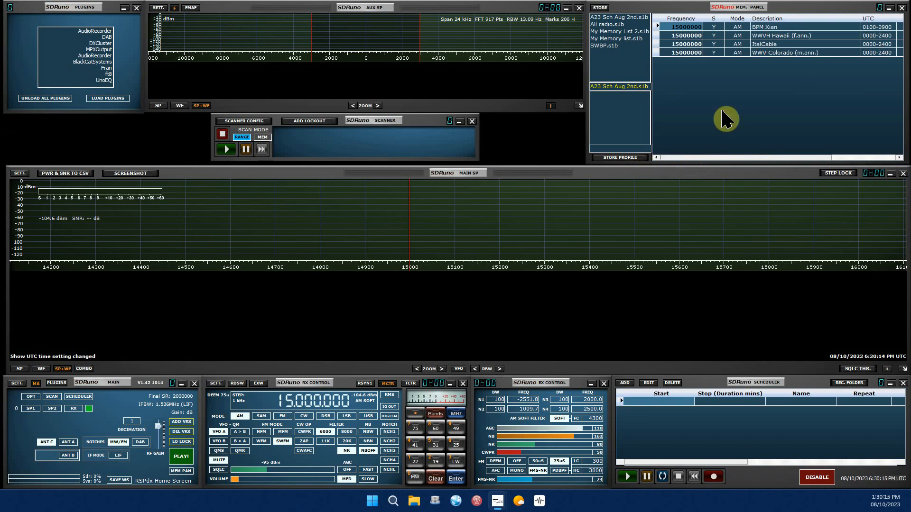
pyautogui.moveTo(799, 85)
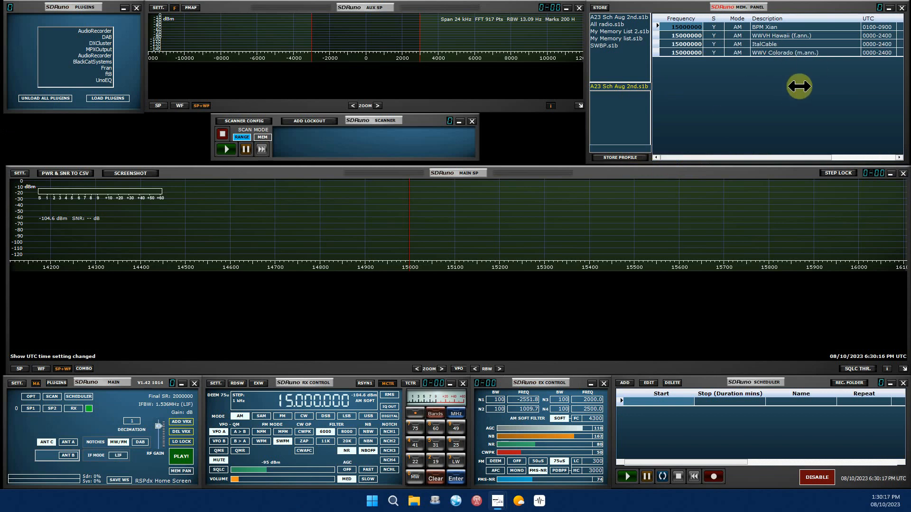
pyautogui.moveTo(439, 27)
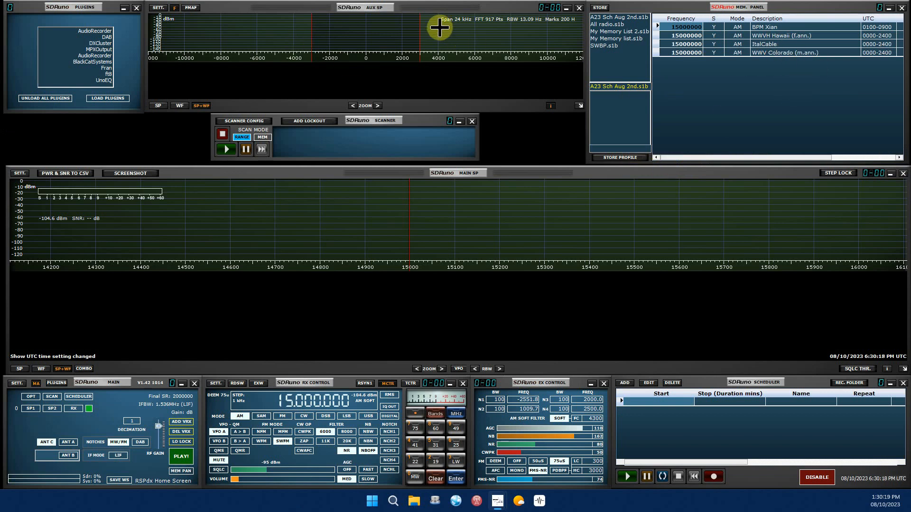
pyautogui.moveTo(204, 467)
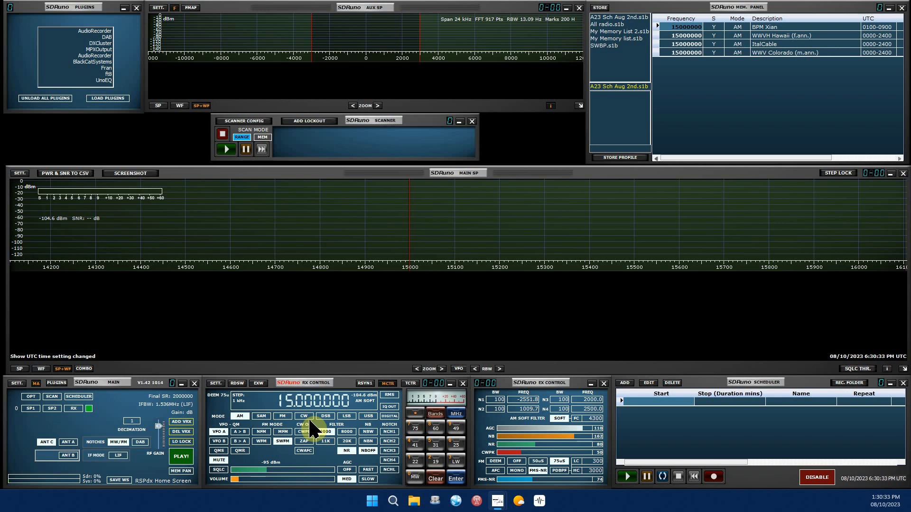
pyautogui.moveTo(43, 261)
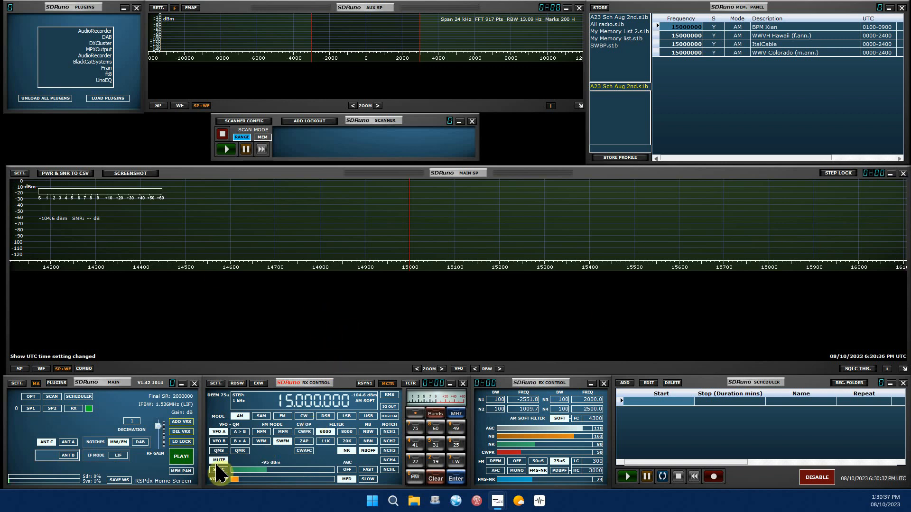
# Start SDRuno playback and adjust the RX CONTROL volume on the 15.000 MHz signal.
pyautogui.click(182, 457)
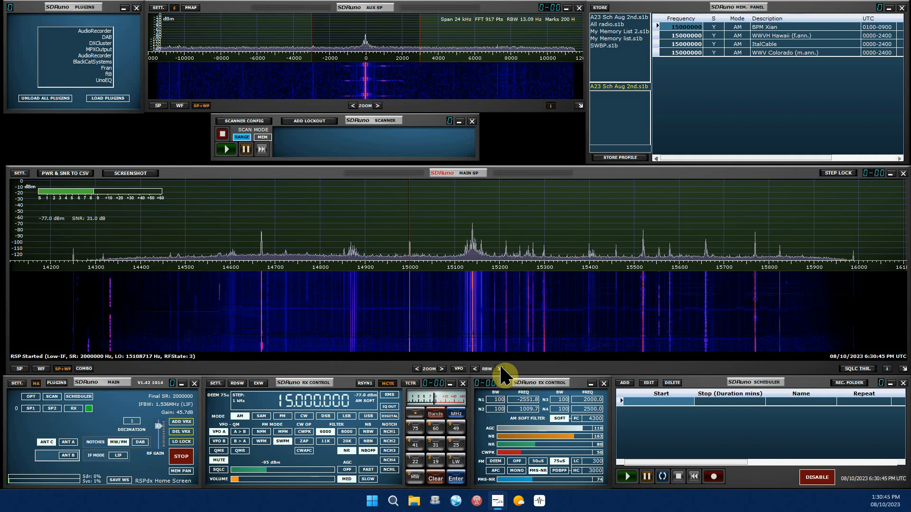
pyautogui.moveTo(342, 26)
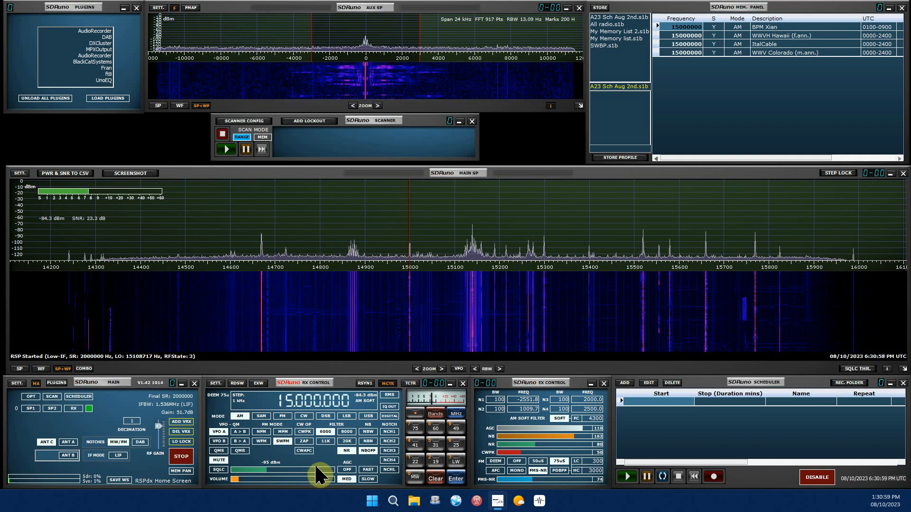
pyautogui.click(434, 414)
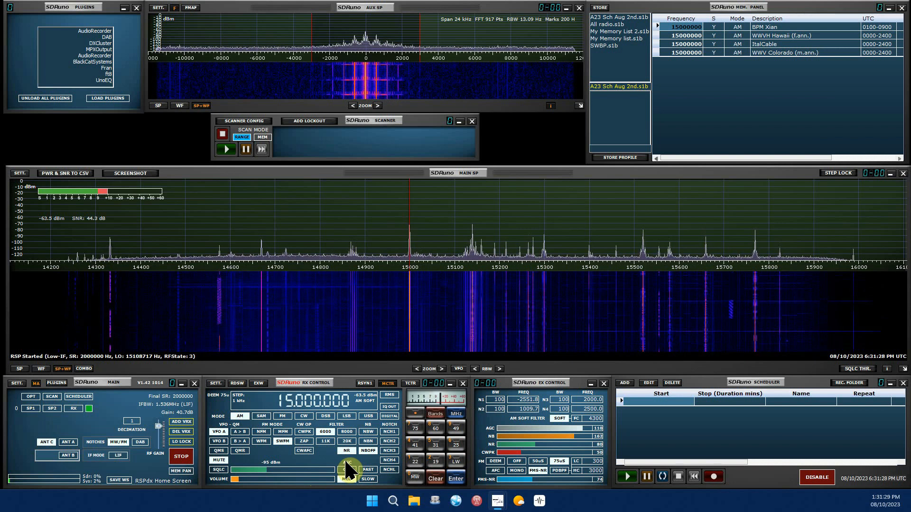
# Tune from 17.640 MHz to the strong waterfall signal at 17.855 MHz AM.
pyautogui.click(368, 471)
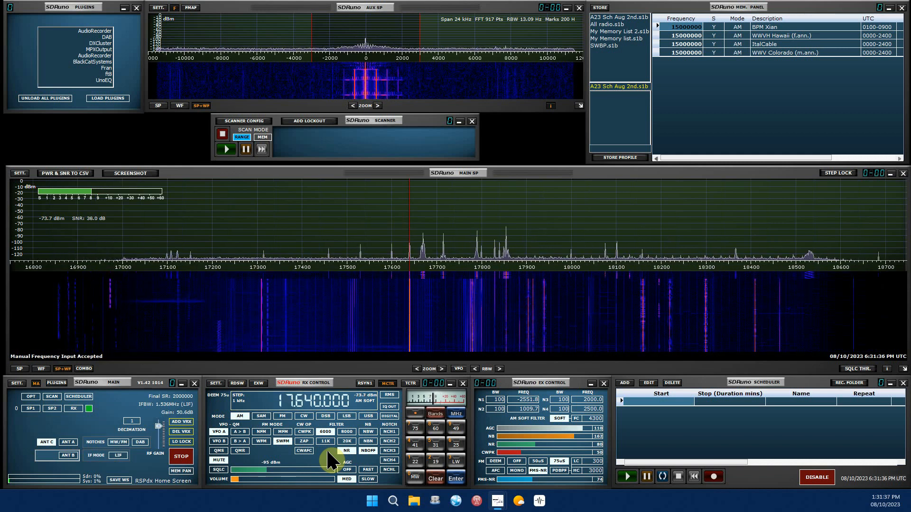
pyautogui.click(521, 277)
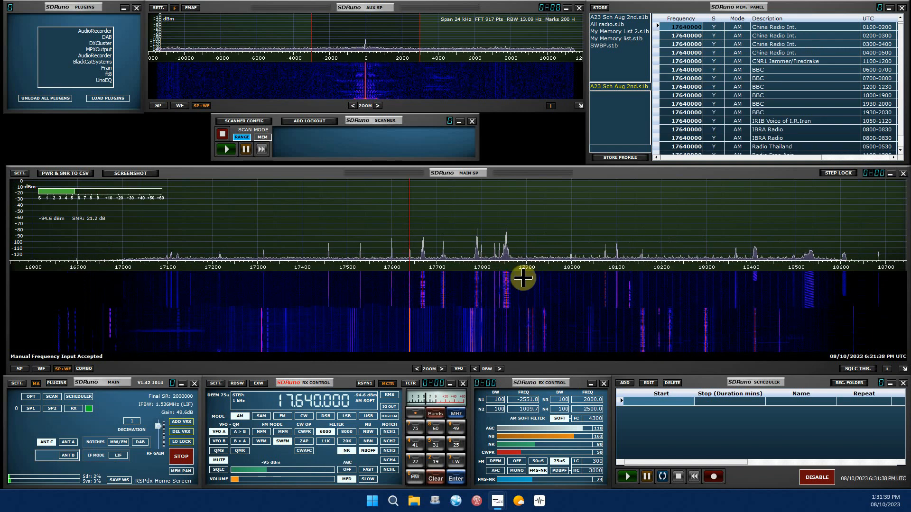
pyautogui.click(511, 261)
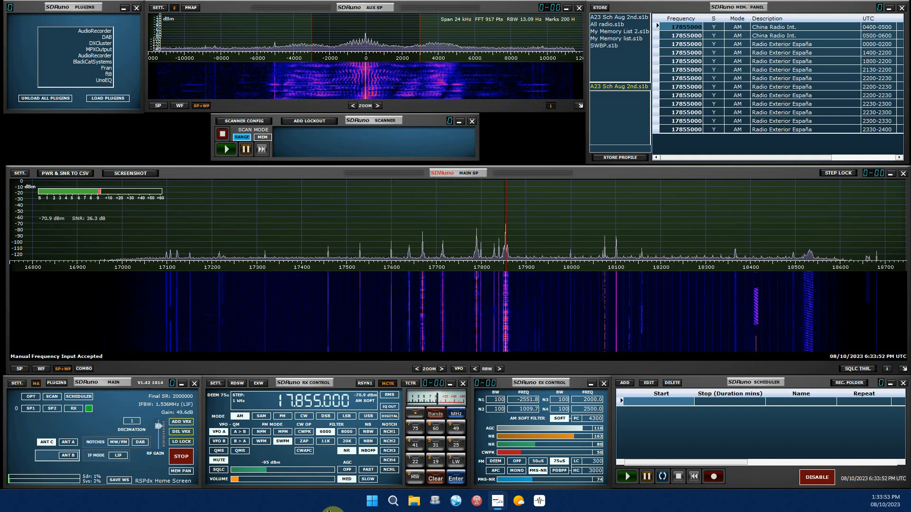
pyautogui.moveTo(215, 497)
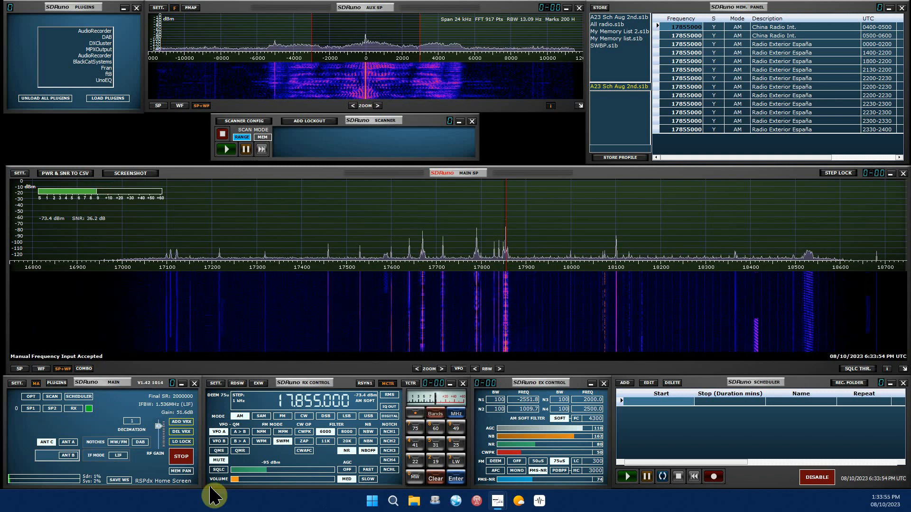